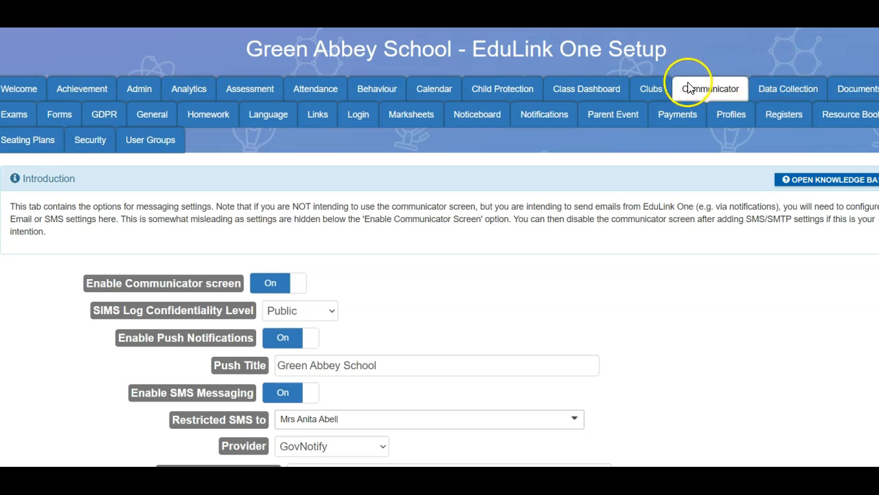
pyautogui.moveTo(714, 88)
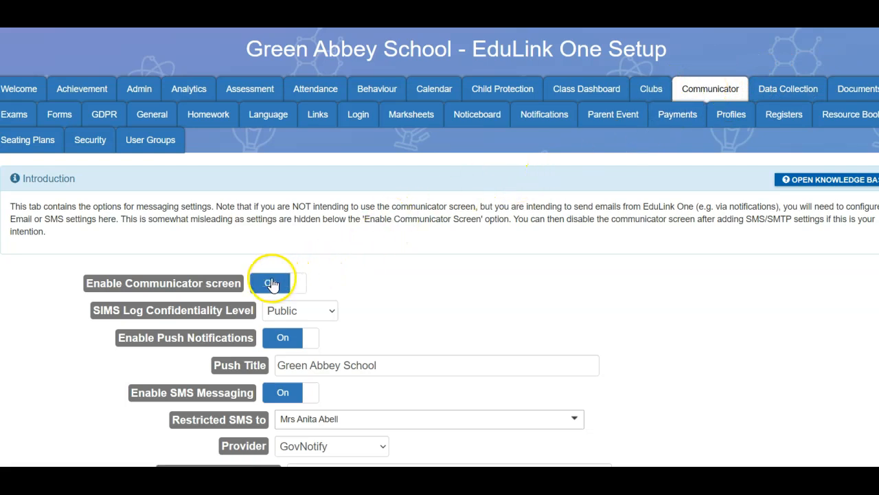
# Toggle the Communicator screen setting off and back on, then open the Messages inbox
pyautogui.click(275, 283)
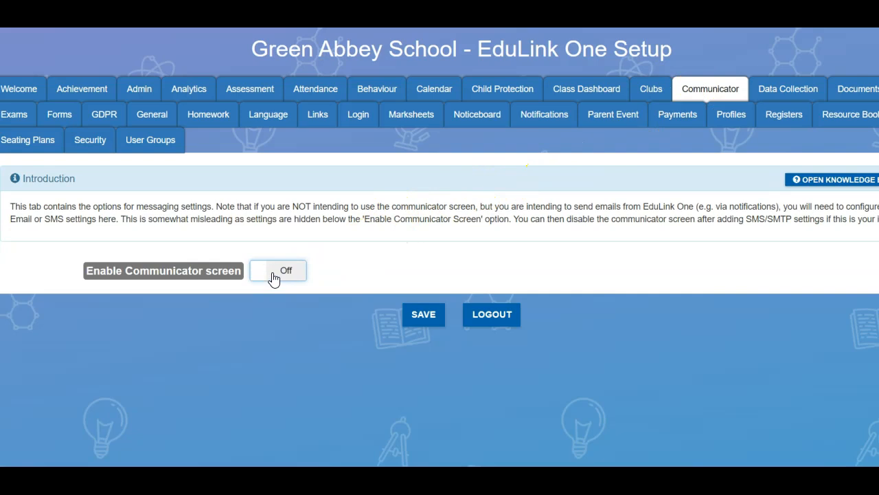
pyautogui.click(277, 270)
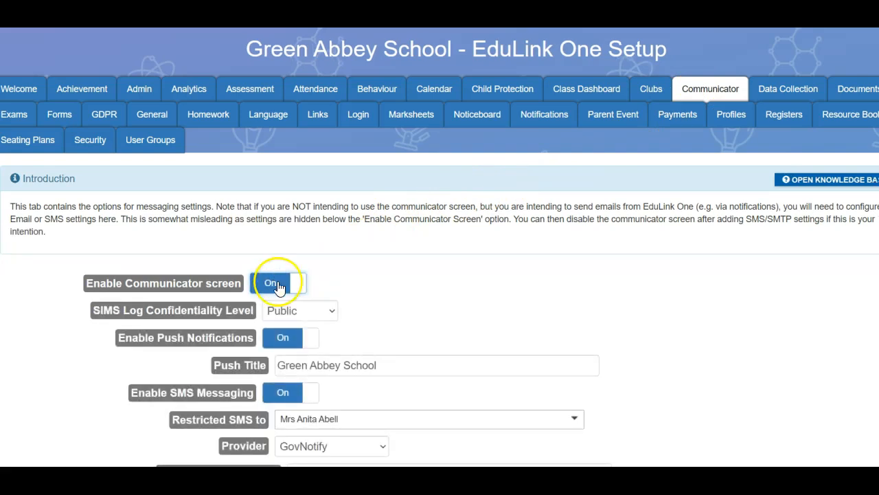
pyautogui.moveTo(822, 187)
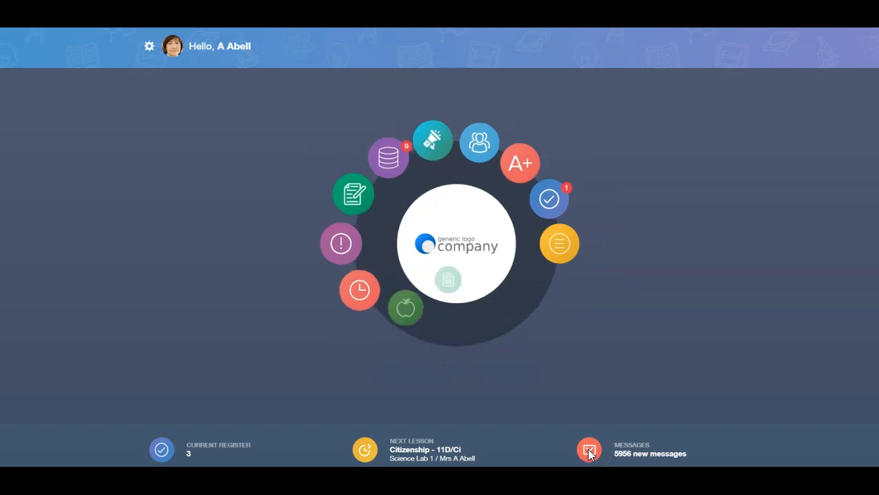
pyautogui.click(588, 449)
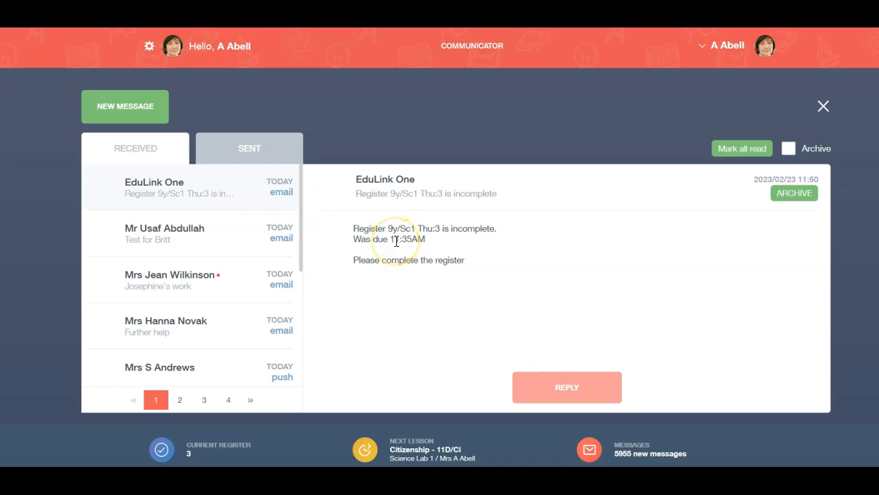
pyautogui.moveTo(329, 231)
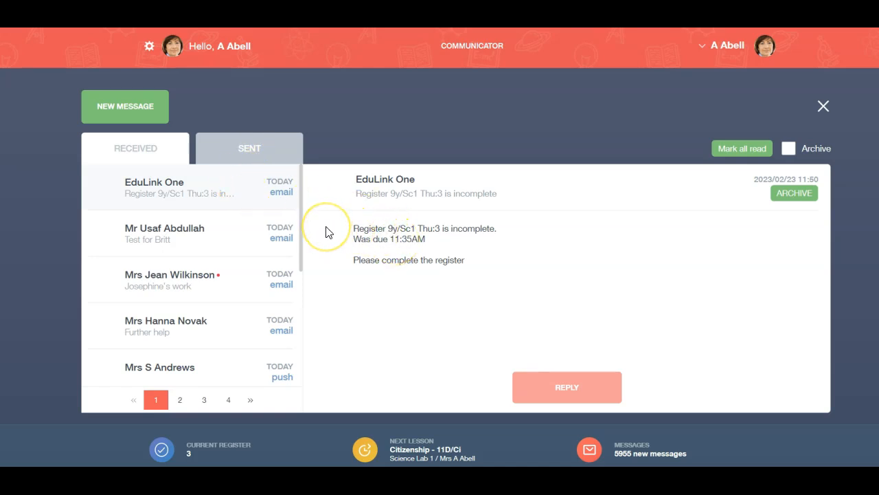
pyautogui.moveTo(326, 230)
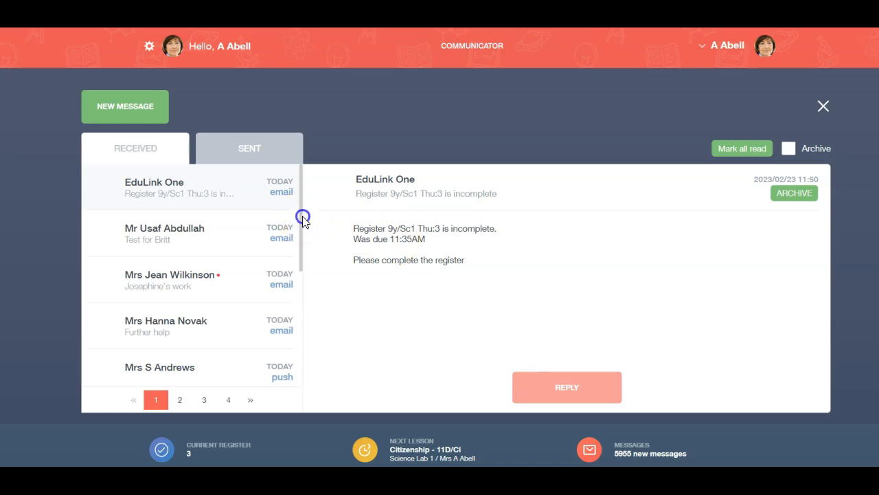
pyautogui.scroll(-3)
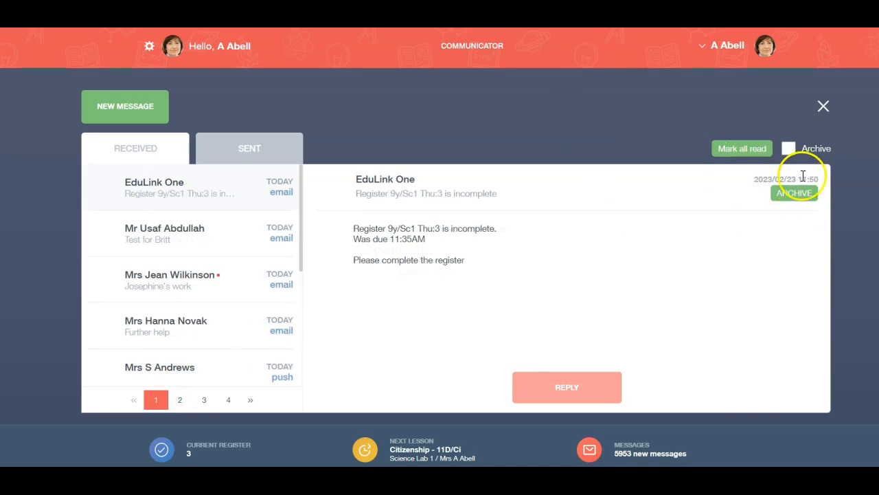
pyautogui.moveTo(824, 185)
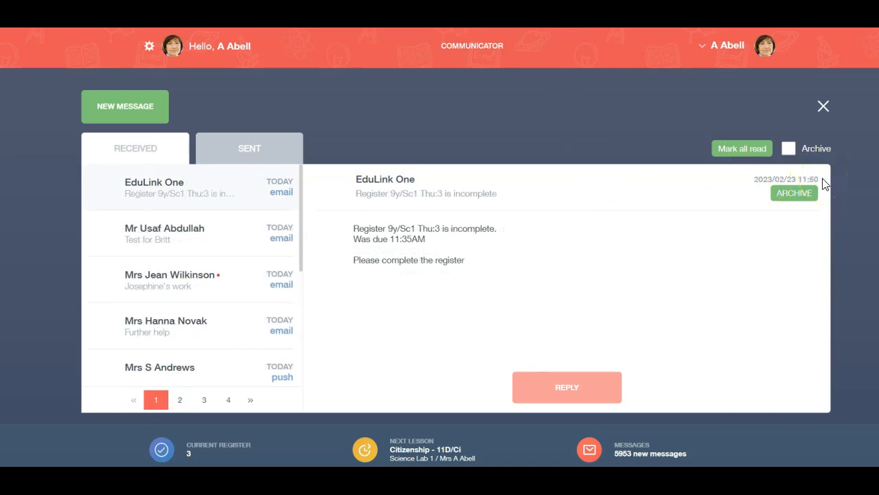
pyautogui.moveTo(630, 245)
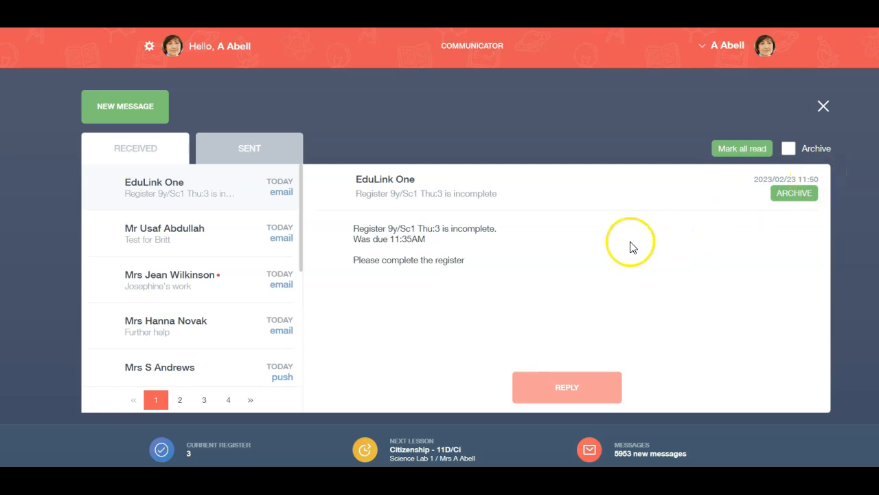
pyautogui.moveTo(222, 282)
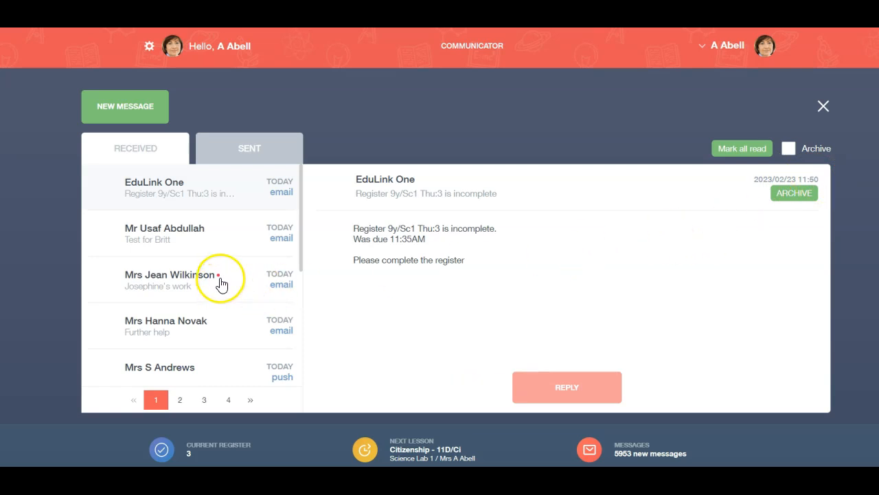
pyautogui.moveTo(222, 282)
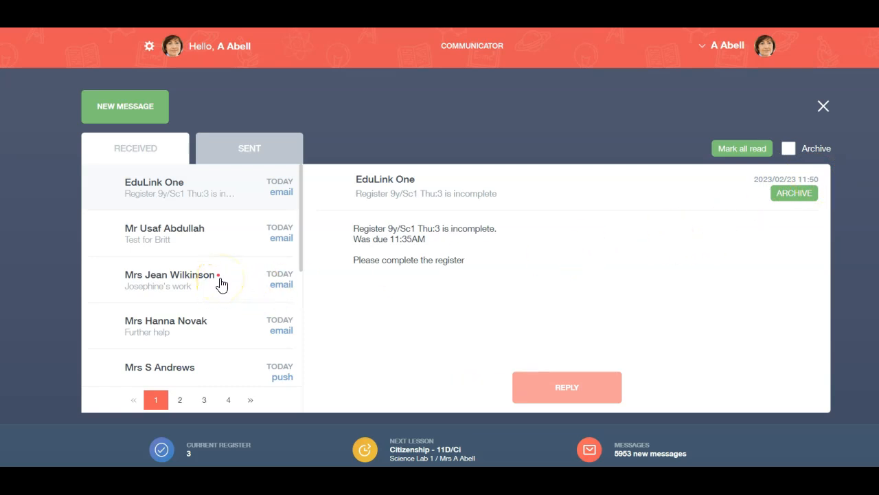
pyautogui.moveTo(526, 194)
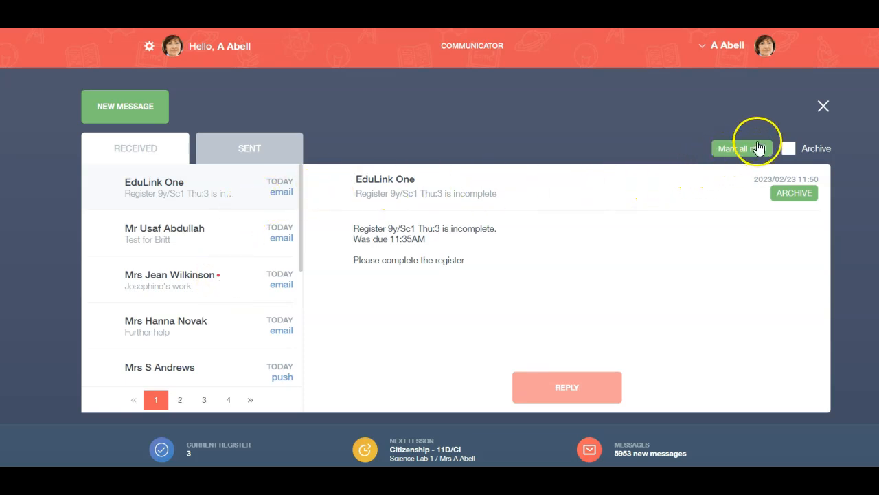
pyautogui.click(742, 148)
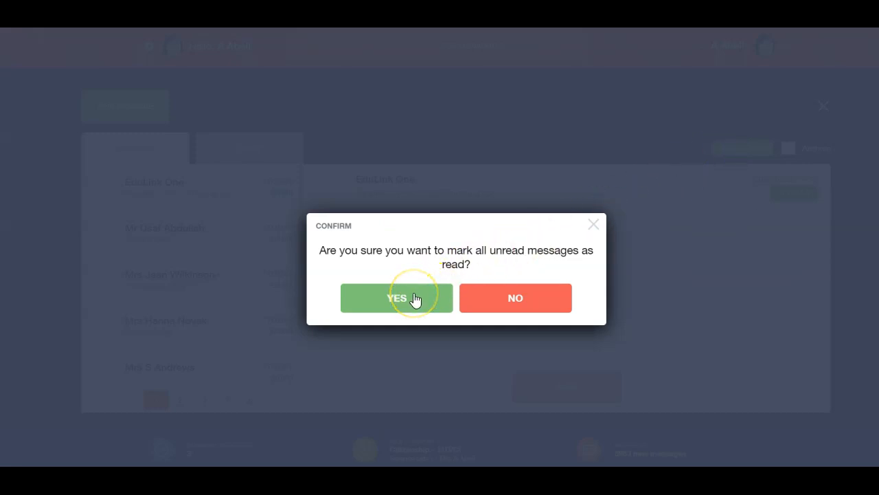
pyautogui.moveTo(593, 224)
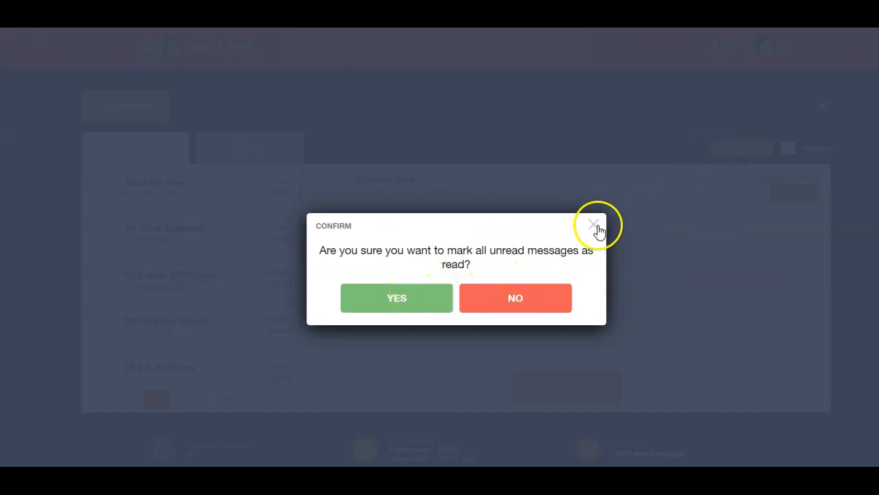
pyautogui.click(594, 224)
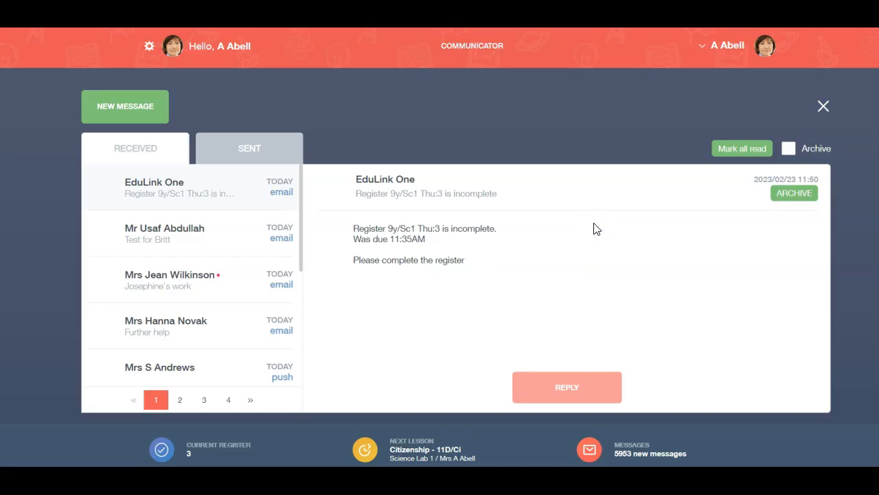
pyautogui.moveTo(718, 216)
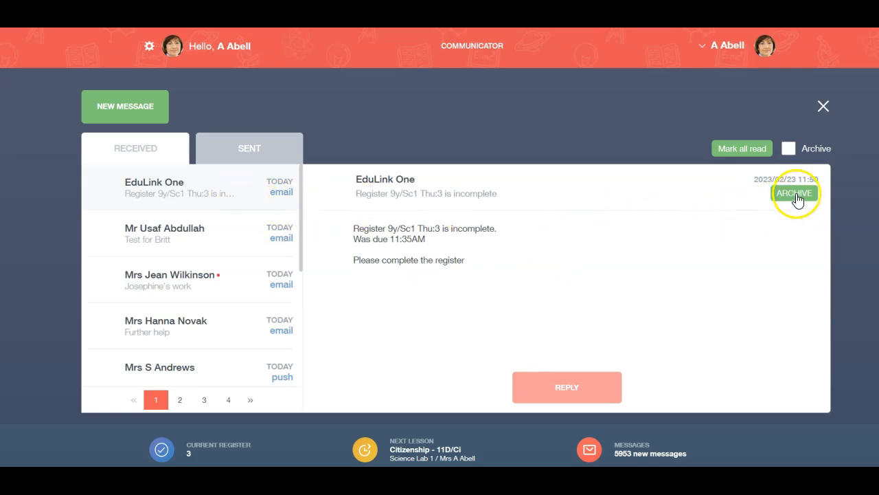
# Archive the incomplete-register notice, view archived messages, then un-archive that notice
pyautogui.click(794, 193)
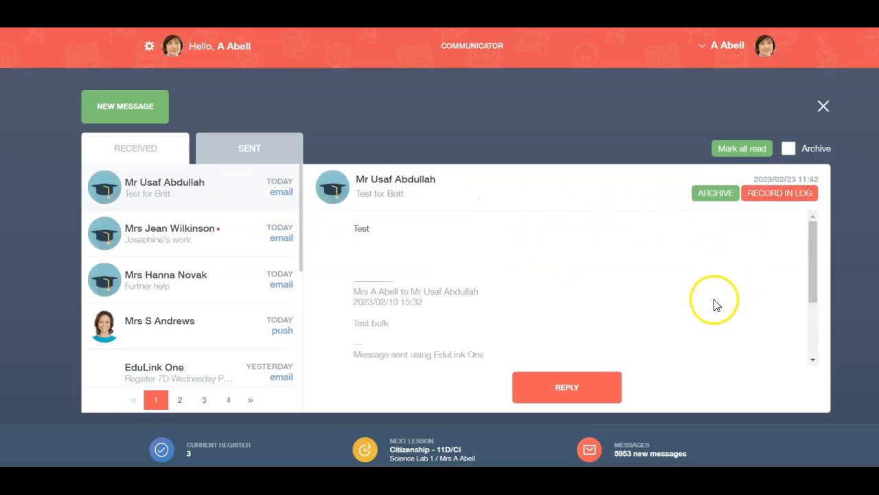
pyautogui.moveTo(787, 149)
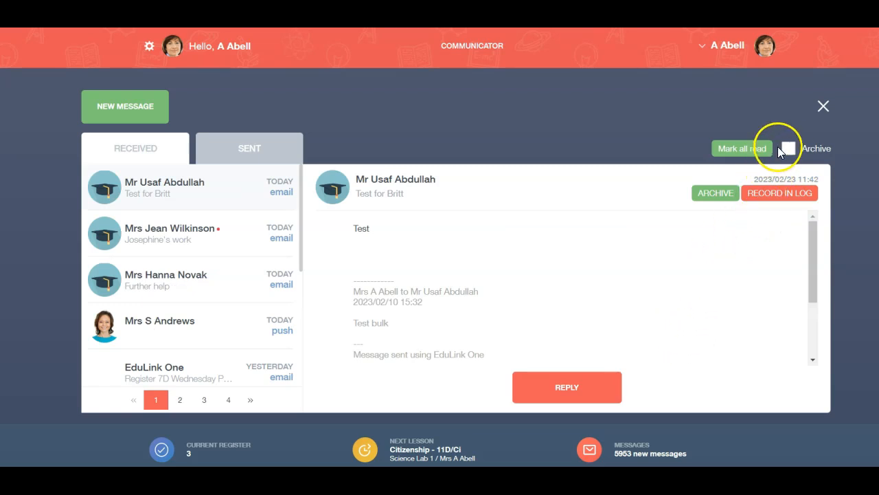
pyautogui.click(788, 149)
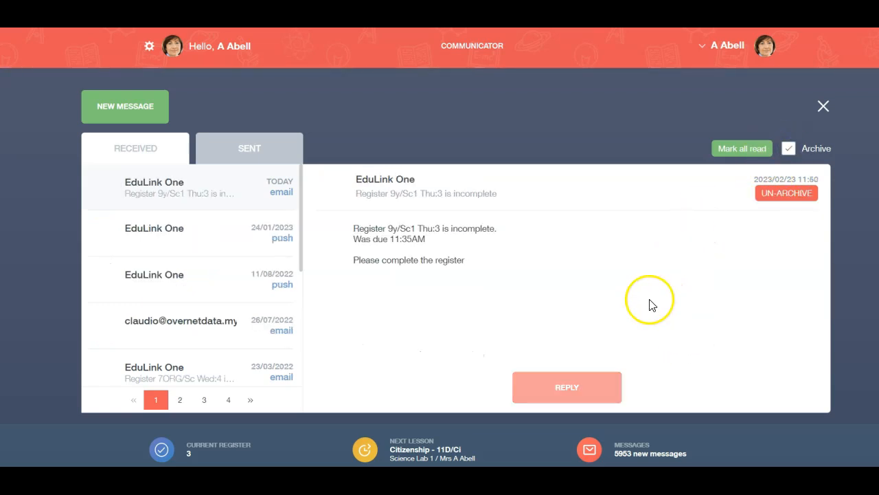
pyautogui.moveTo(651, 307)
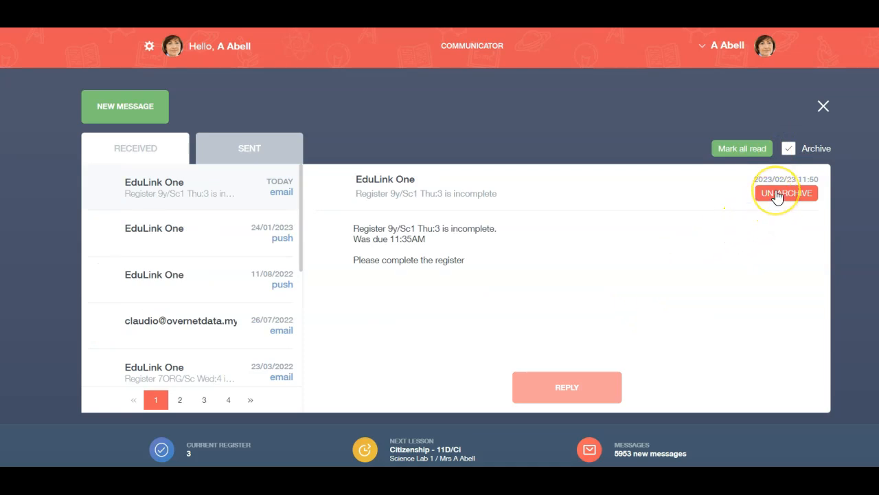
pyautogui.click(785, 192)
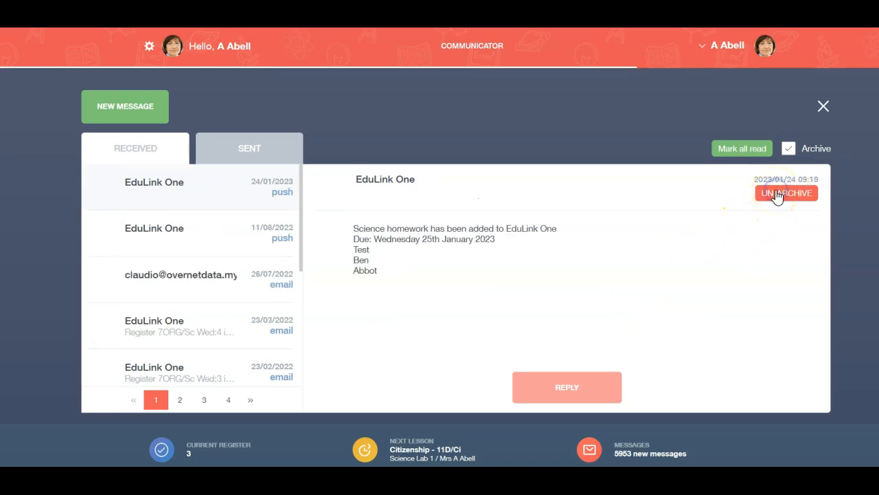
pyautogui.moveTo(778, 173)
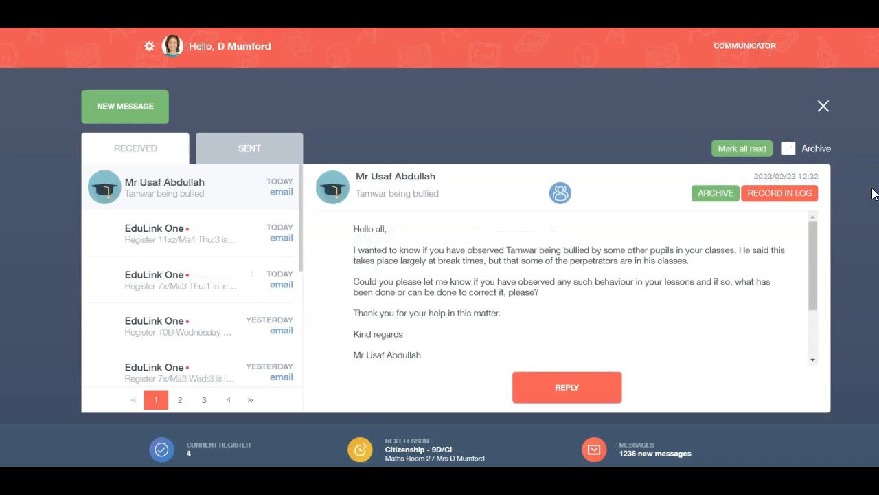
pyautogui.moveTo(831, 216)
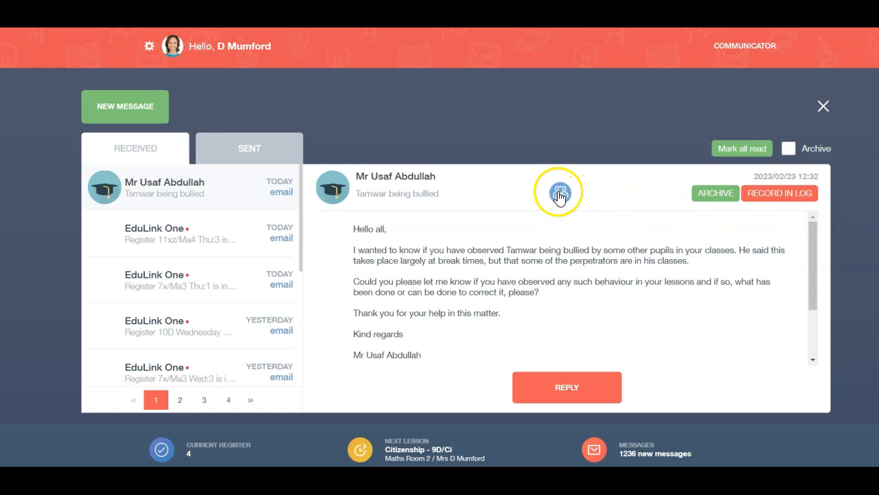
pyautogui.click(559, 191)
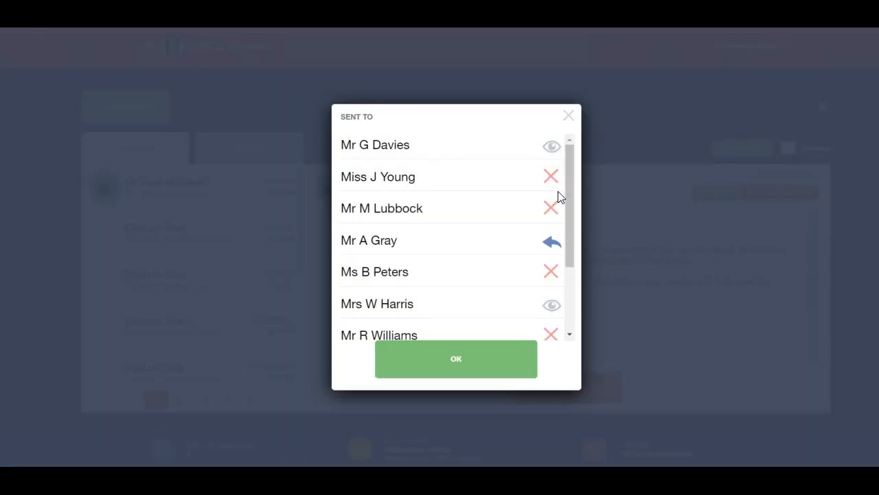
pyautogui.moveTo(529, 165)
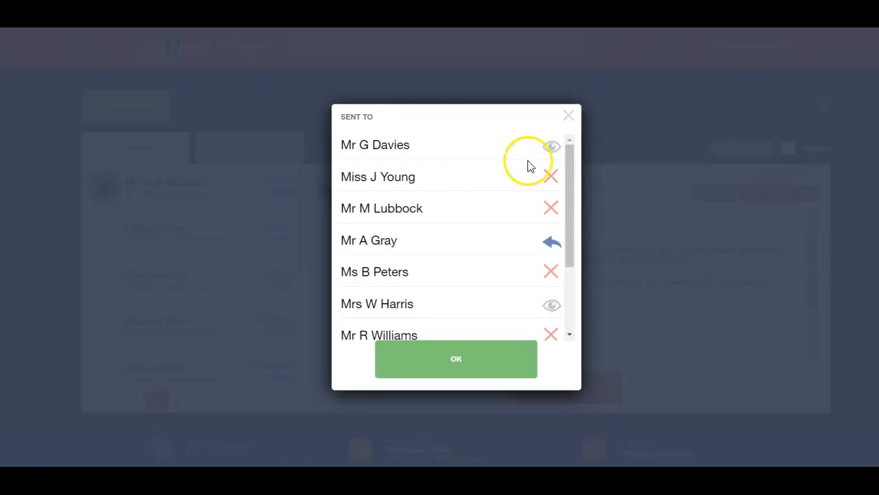
pyautogui.scroll(-3)
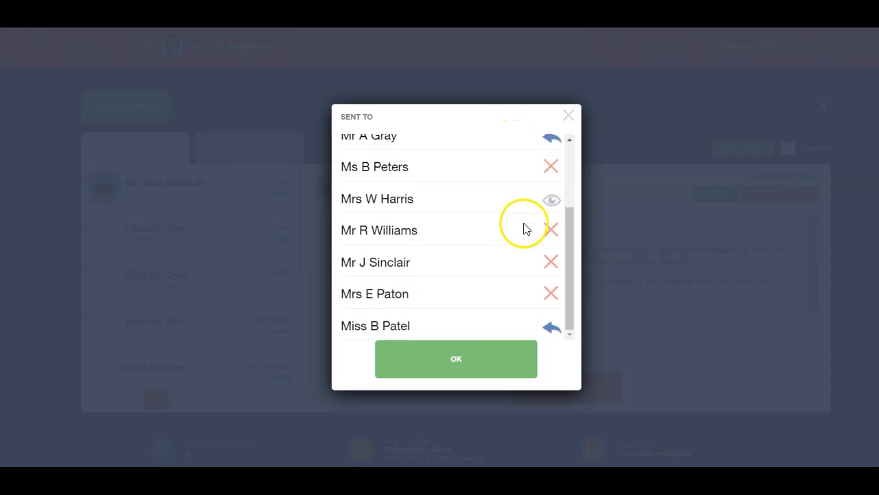
pyautogui.scroll(3)
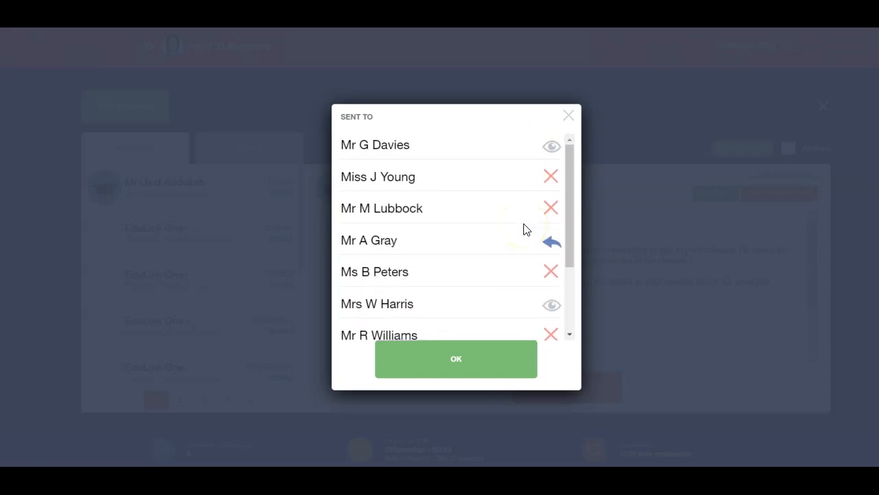
pyautogui.moveTo(542, 175)
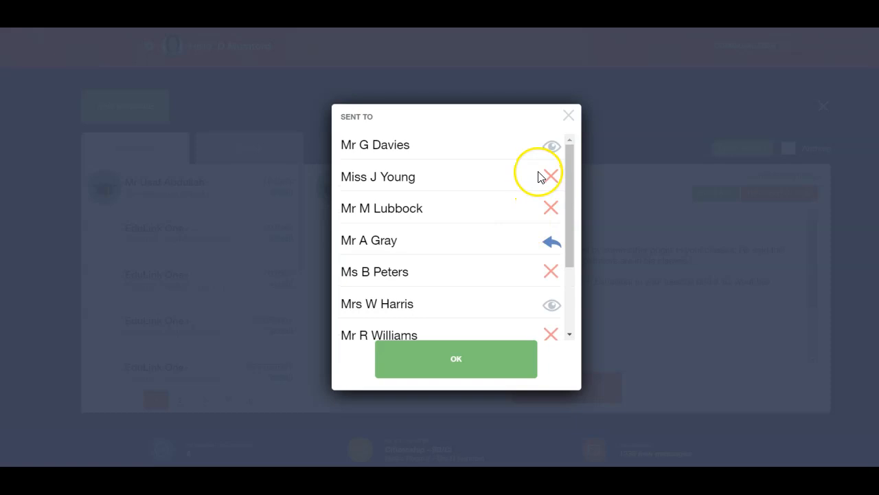
pyautogui.moveTo(550, 175)
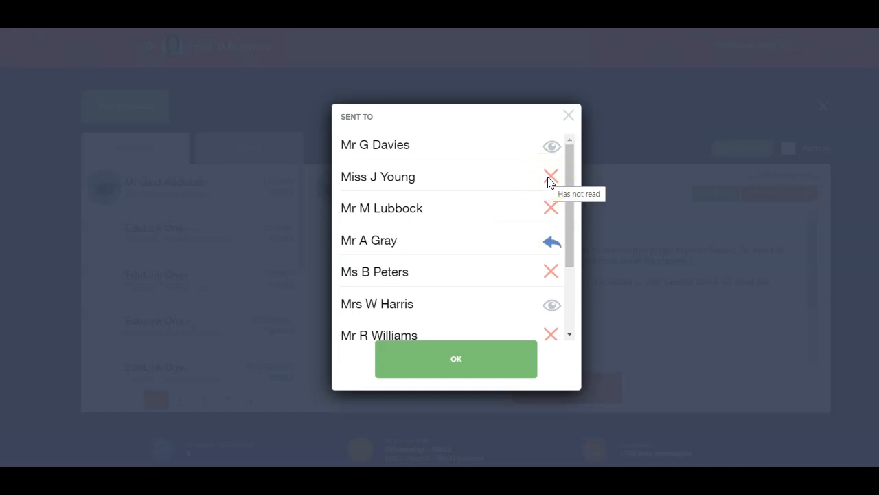
pyautogui.moveTo(551, 171)
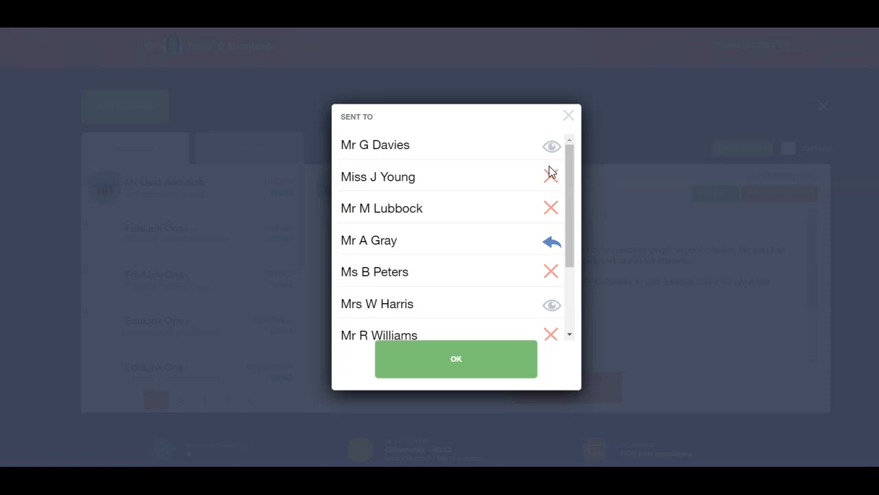
pyautogui.moveTo(552, 146)
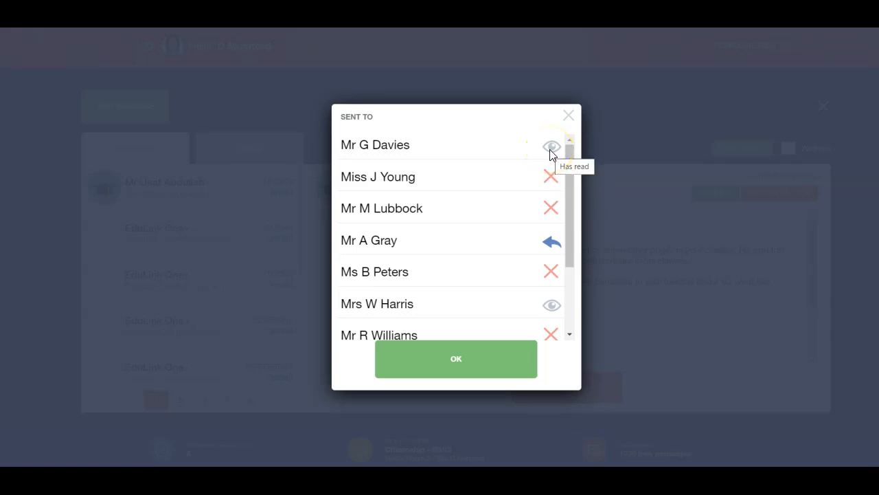
pyautogui.moveTo(563, 218)
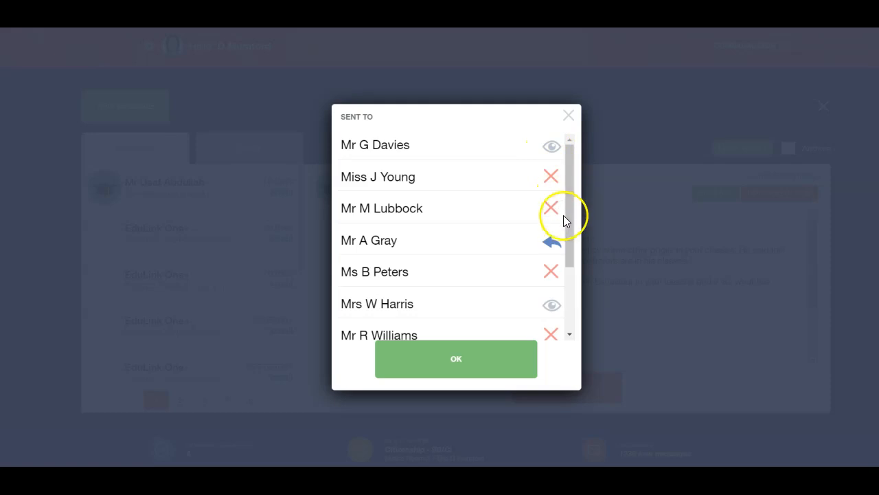
pyautogui.moveTo(552, 242)
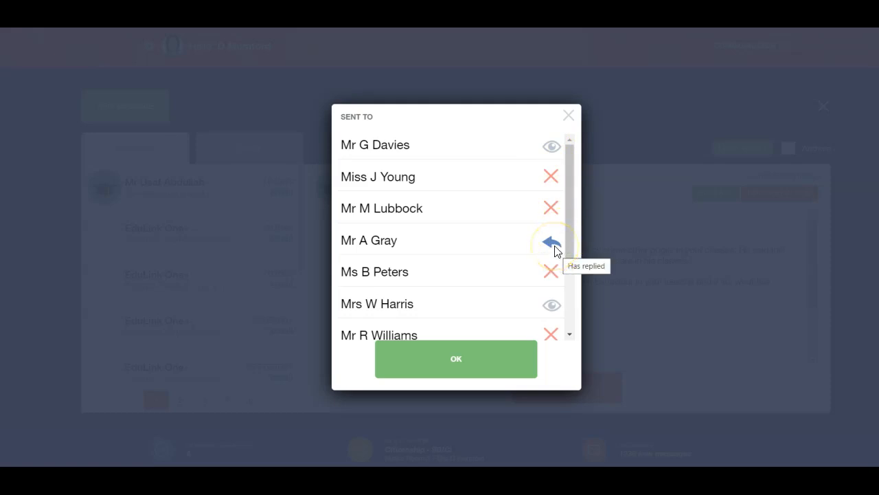
pyautogui.click(456, 358)
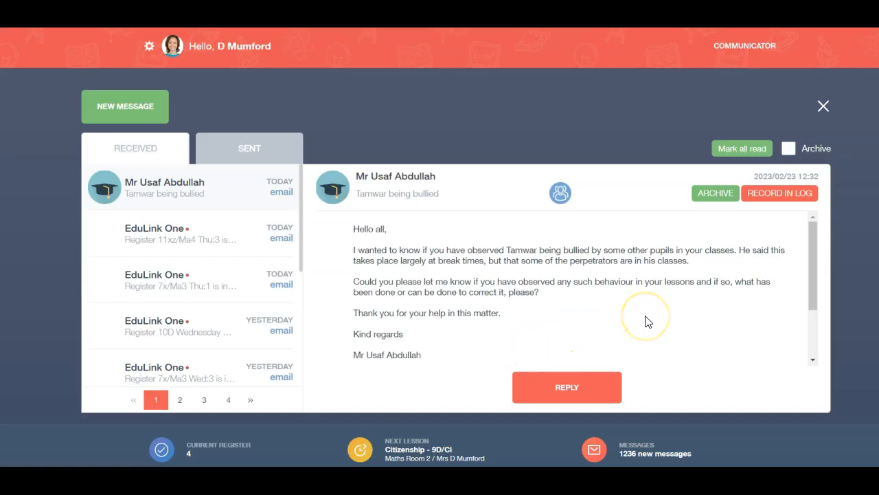
pyautogui.moveTo(646, 319)
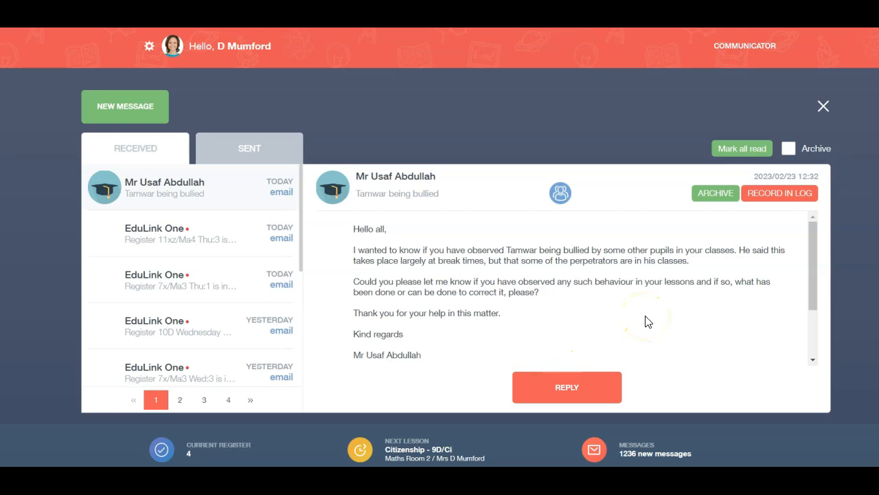
pyautogui.moveTo(647, 322)
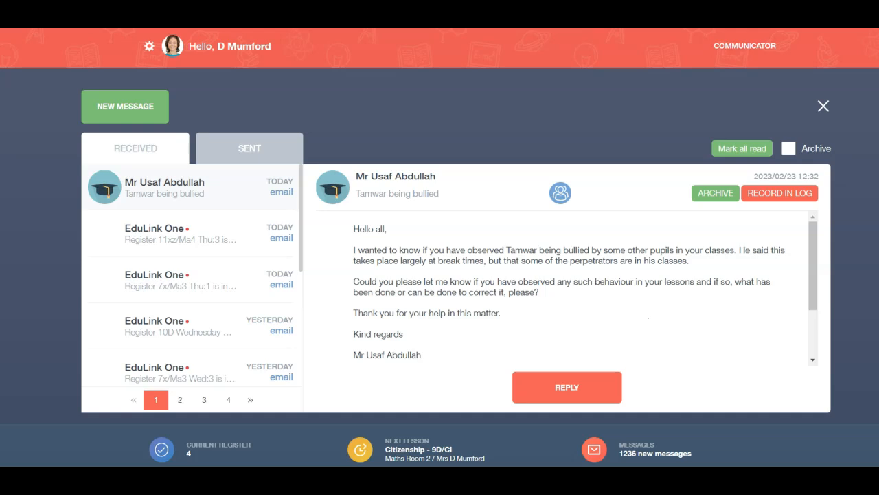
pyautogui.moveTo(549, 397)
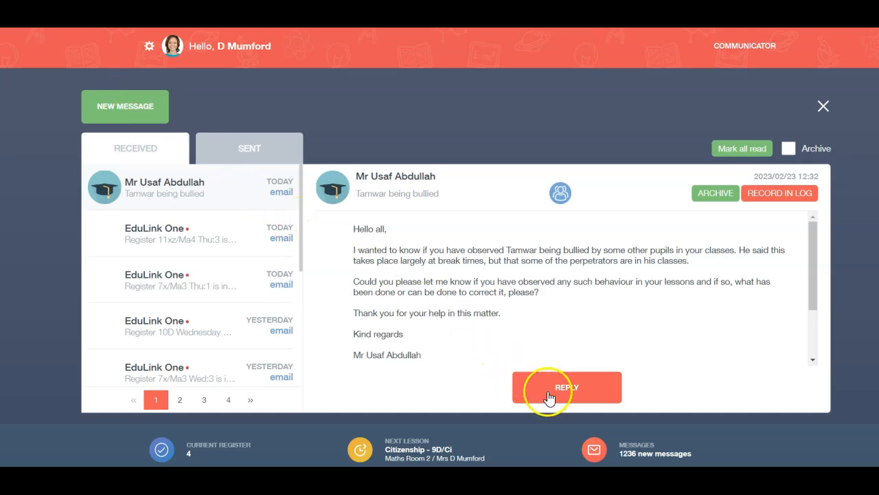
pyautogui.click(565, 387)
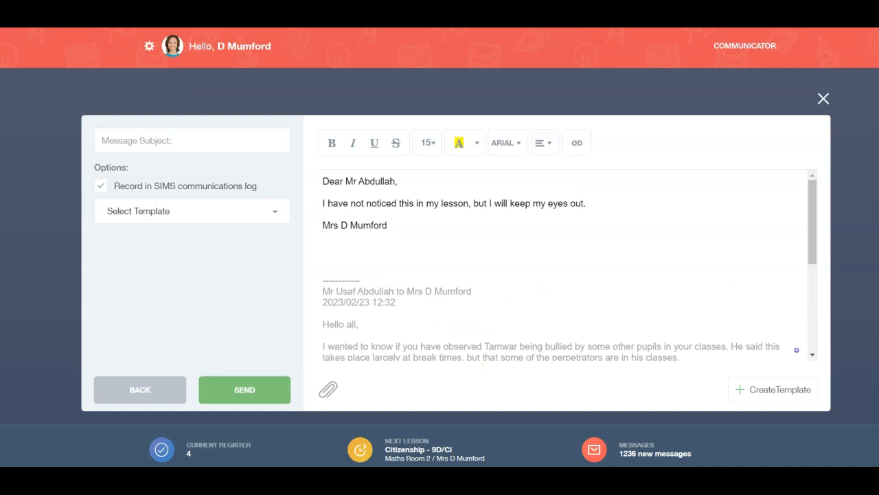
pyautogui.moveTo(100, 62)
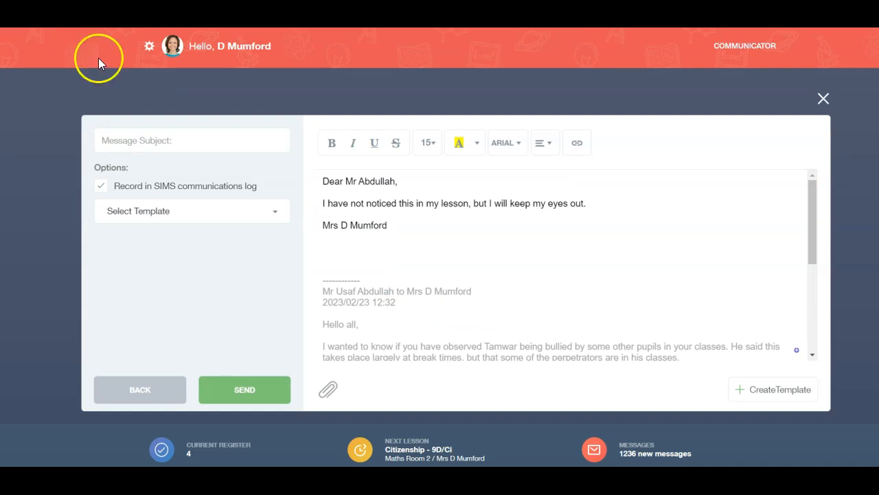
# Enter 'Tamwar' as the reply subject and browse the message templates list
pyautogui.write('Tamw')
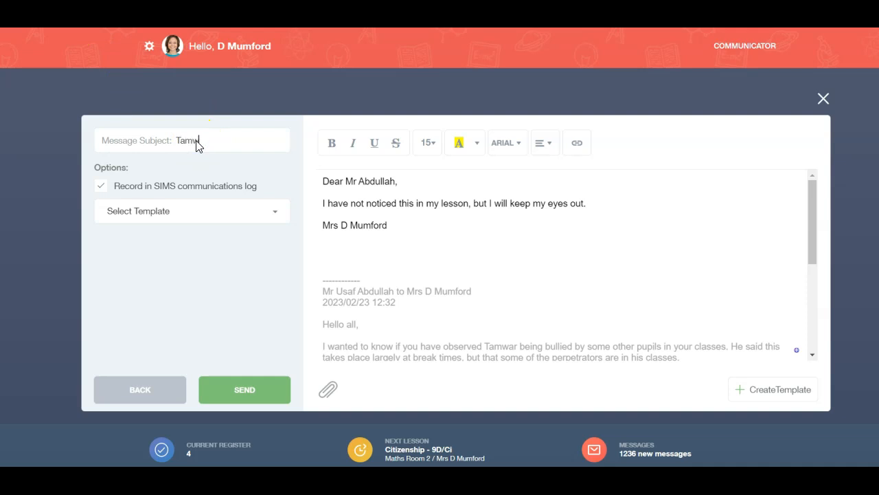
pyautogui.write('ar')
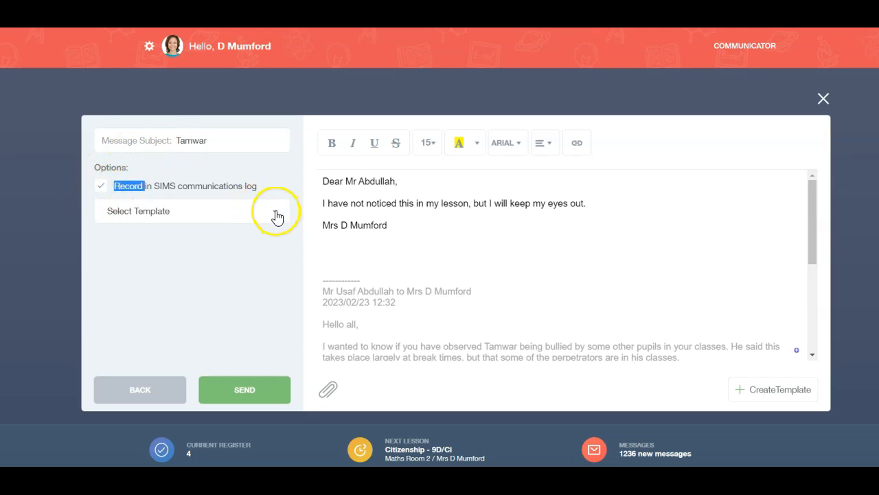
pyautogui.click(191, 211)
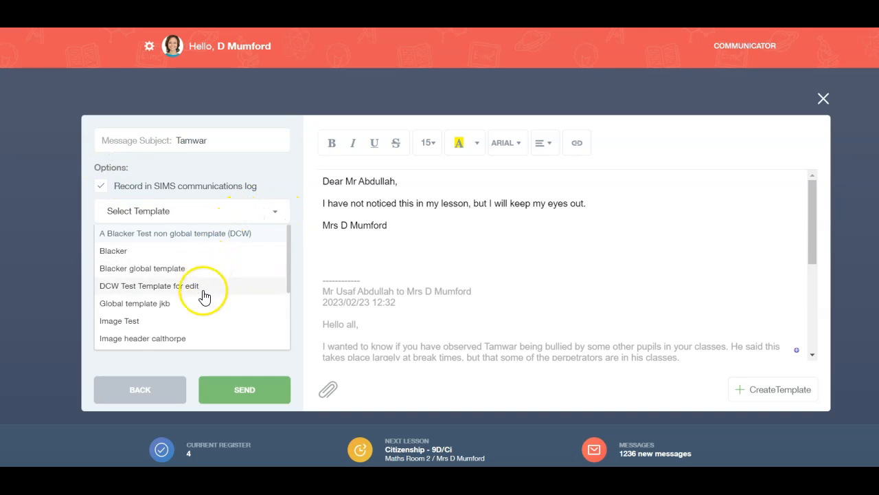
pyautogui.moveTo(215, 239)
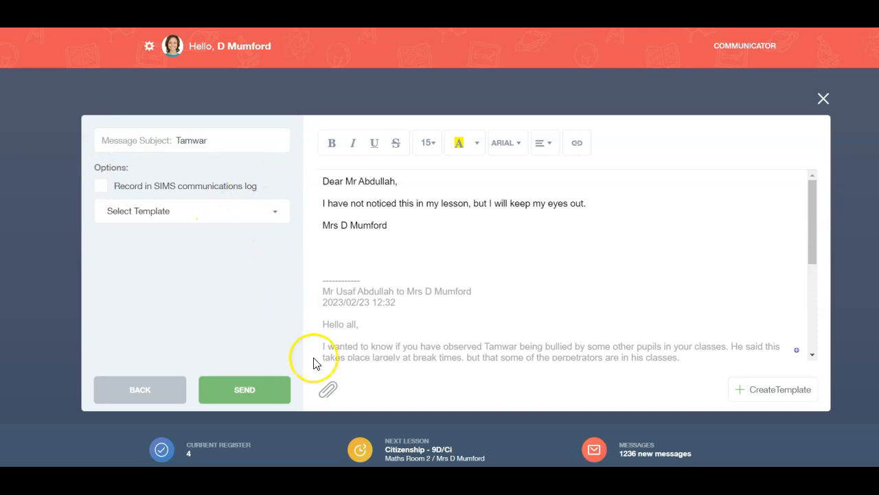
pyautogui.moveTo(305, 148)
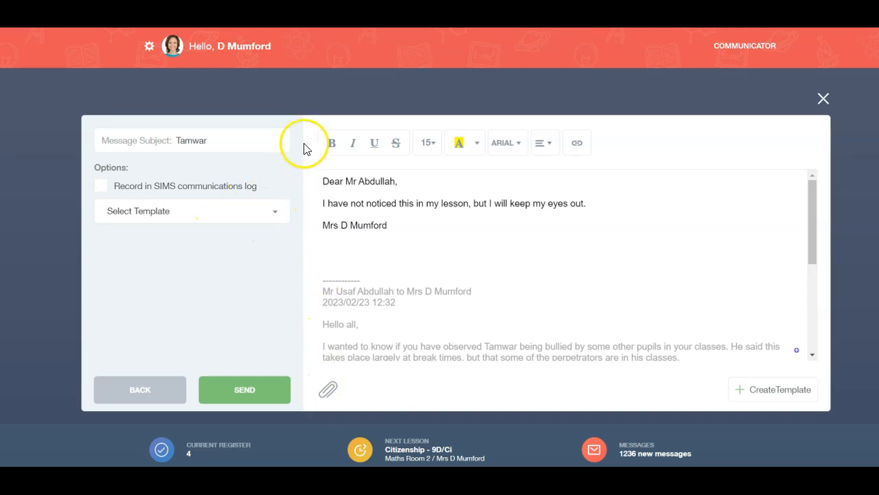
pyautogui.moveTo(536, 165)
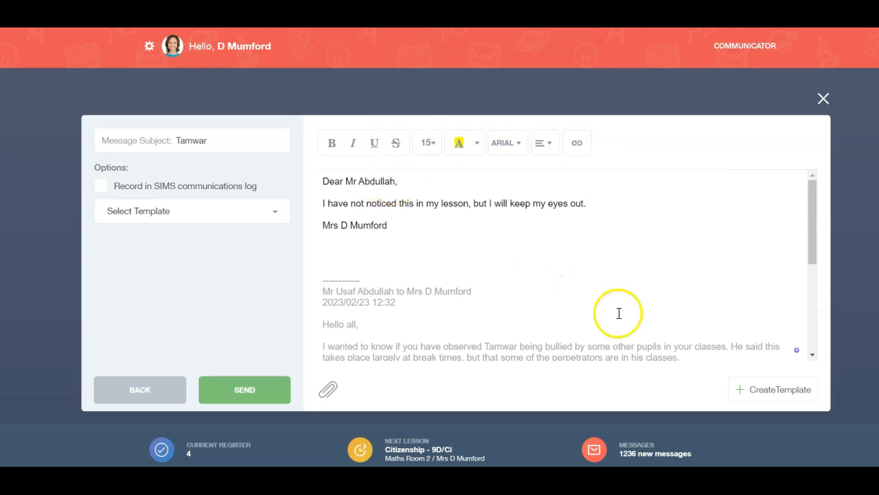
pyautogui.moveTo(762, 389)
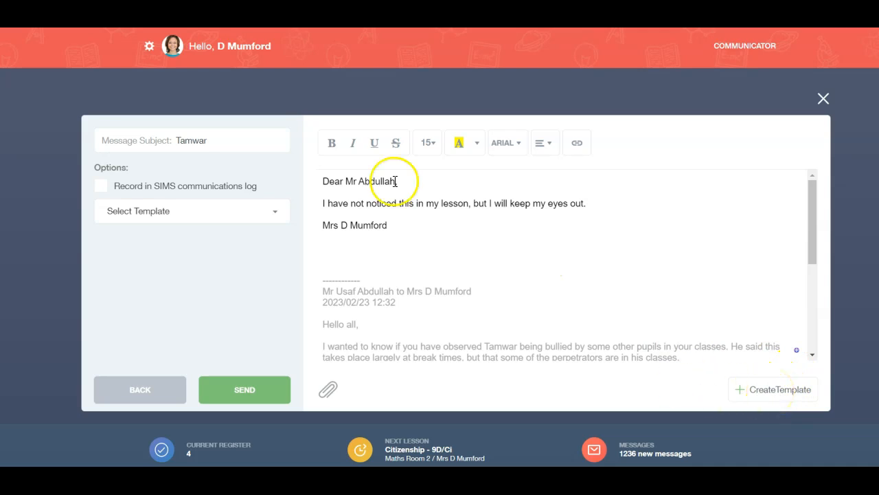
pyautogui.moveTo(599, 238)
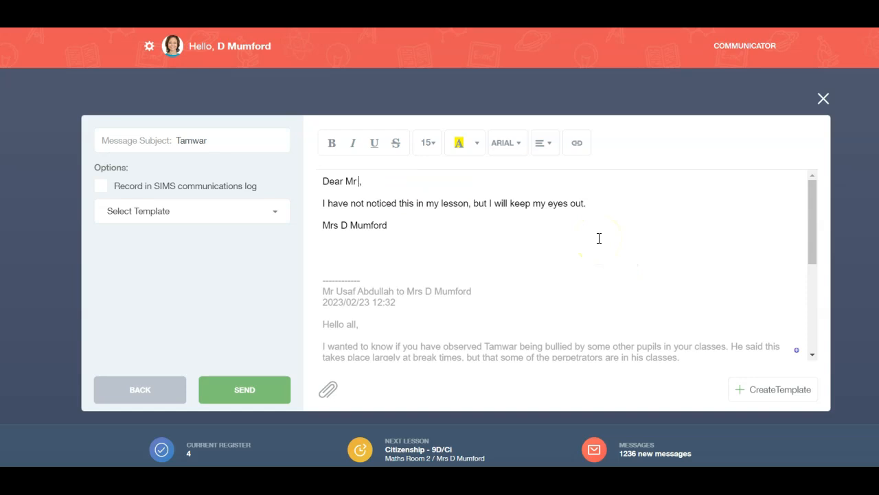
# Add {{recipient.surname}} and 'Please keep me informed.' to the reply, then send it
pyautogui.write('{{recipient.surname}}')
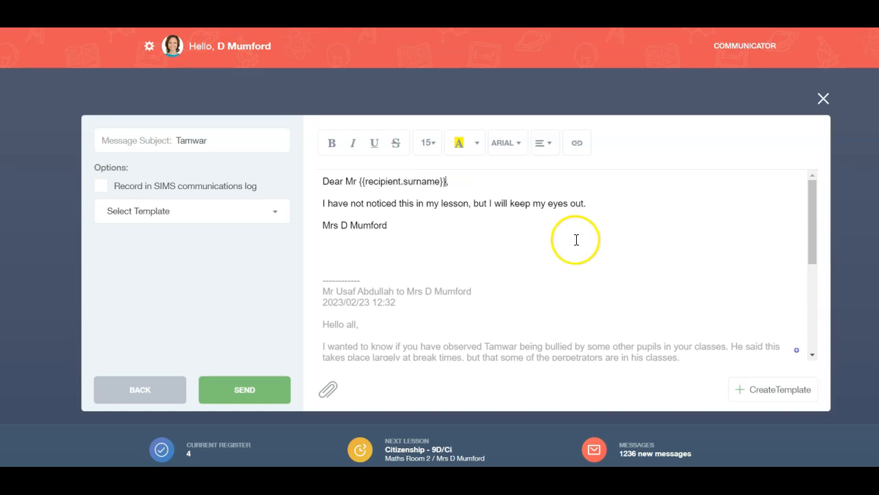
pyautogui.moveTo(598, 203)
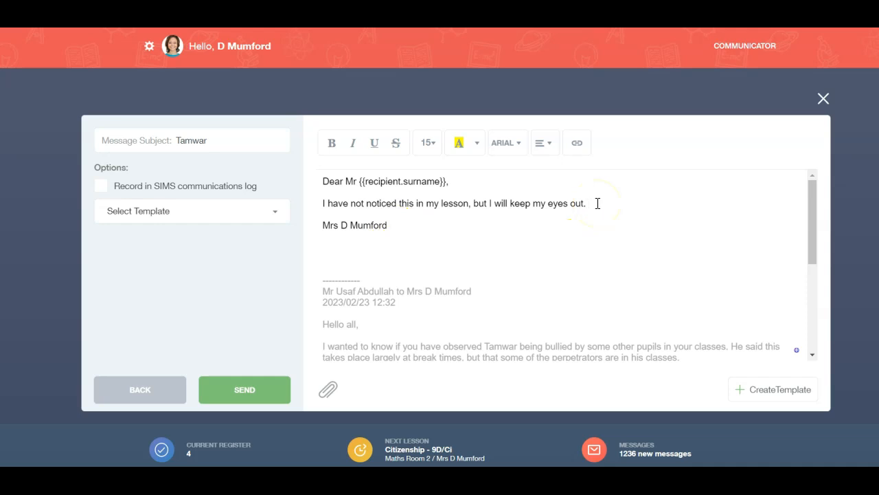
pyautogui.write('Please keep me informed.')
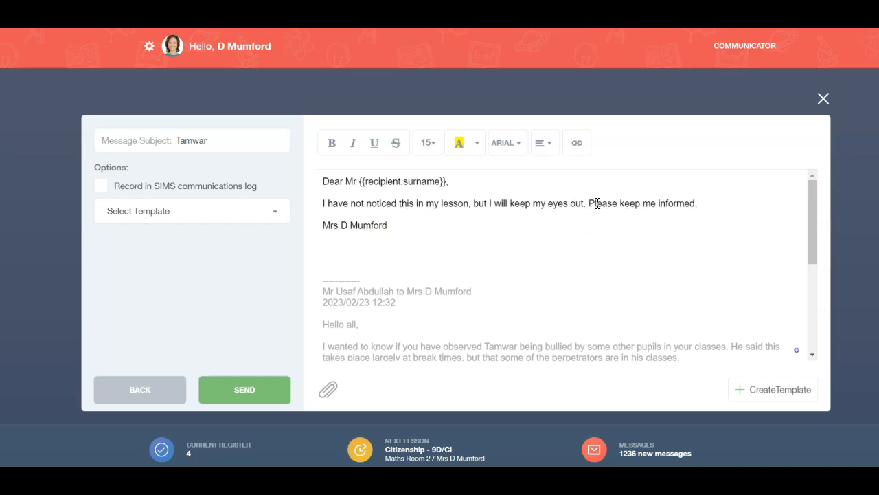
pyautogui.click(244, 389)
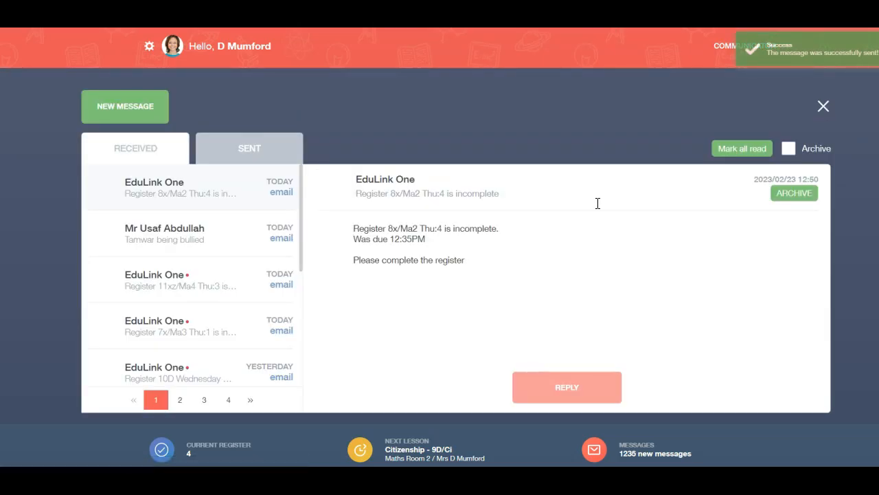
# Show the sent messages list, scroll through it, and move to page 2
pyautogui.click(248, 148)
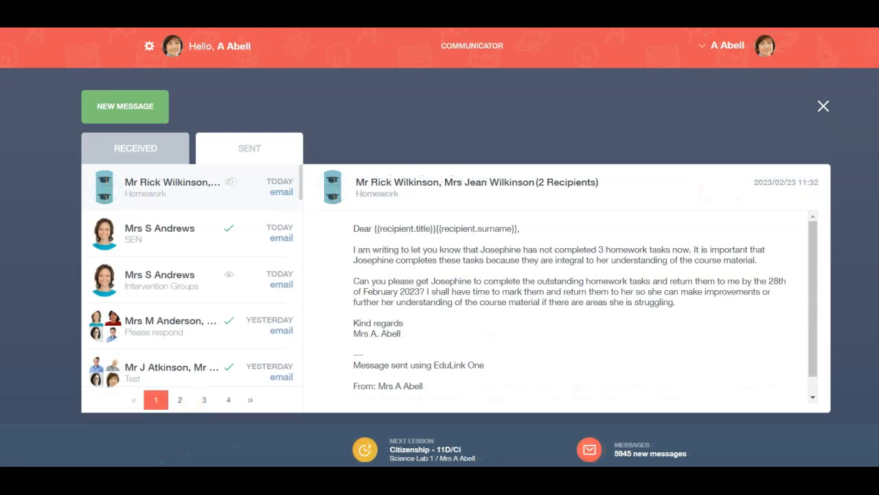
pyautogui.moveTo(244, 274)
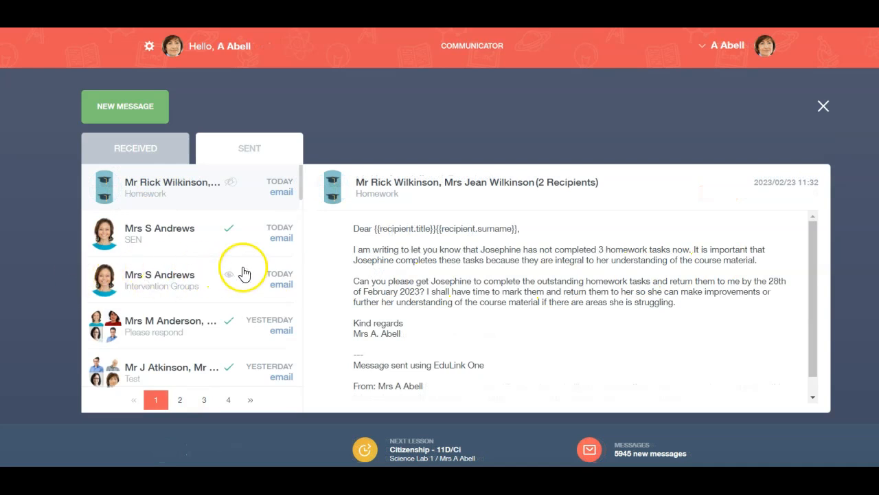
pyautogui.scroll(-3)
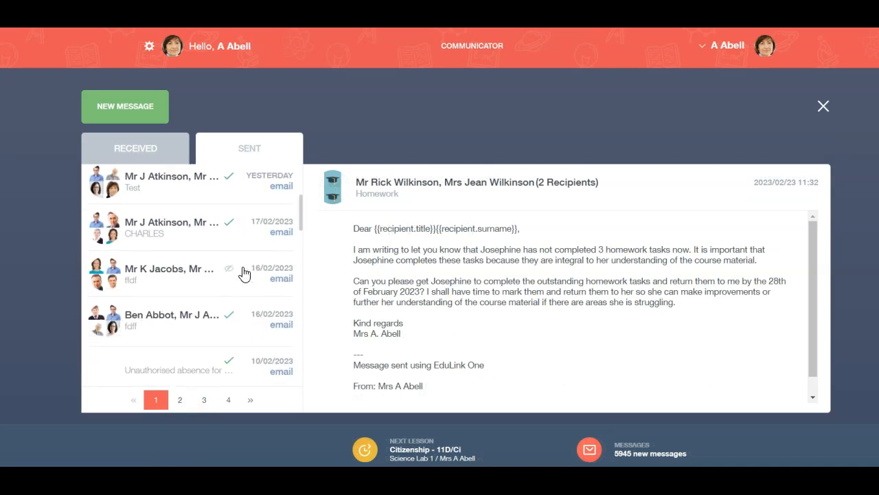
pyautogui.scroll(-3)
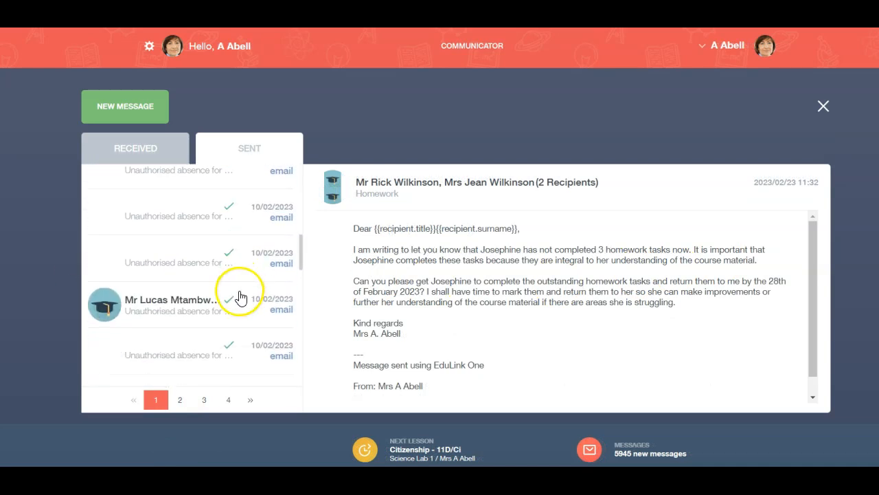
pyautogui.click(180, 399)
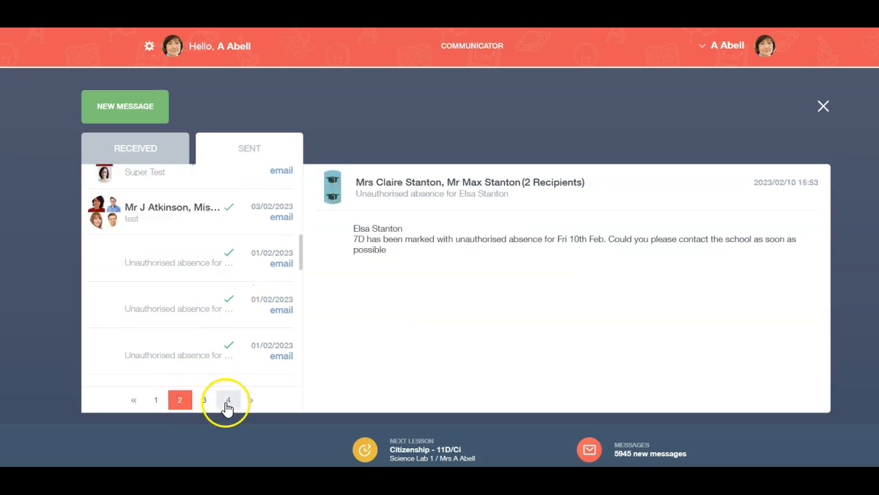
# Browse sent pages 4 and 2, then open the 'test 2' message
pyautogui.click(227, 399)
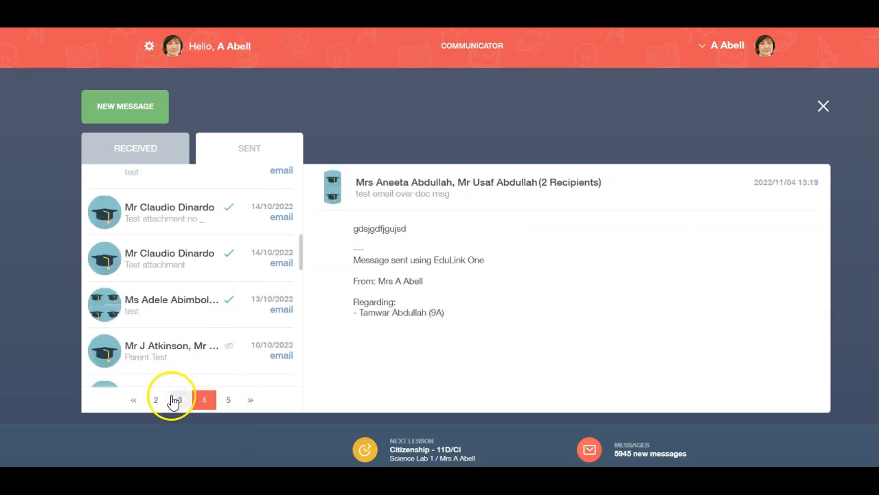
pyautogui.click(180, 399)
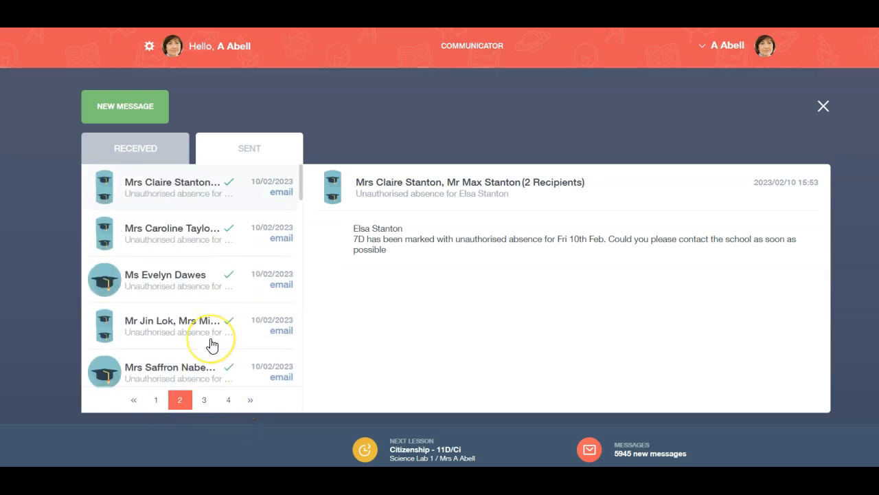
pyautogui.moveTo(228, 224)
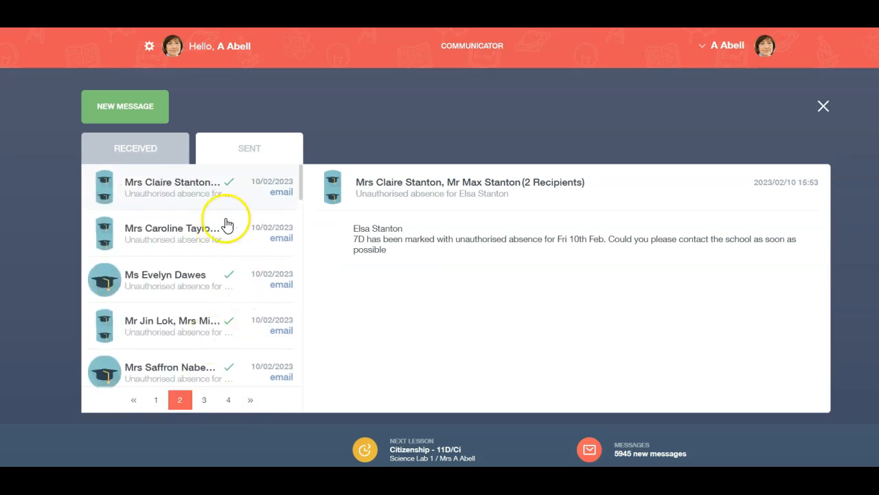
pyautogui.scroll(-3)
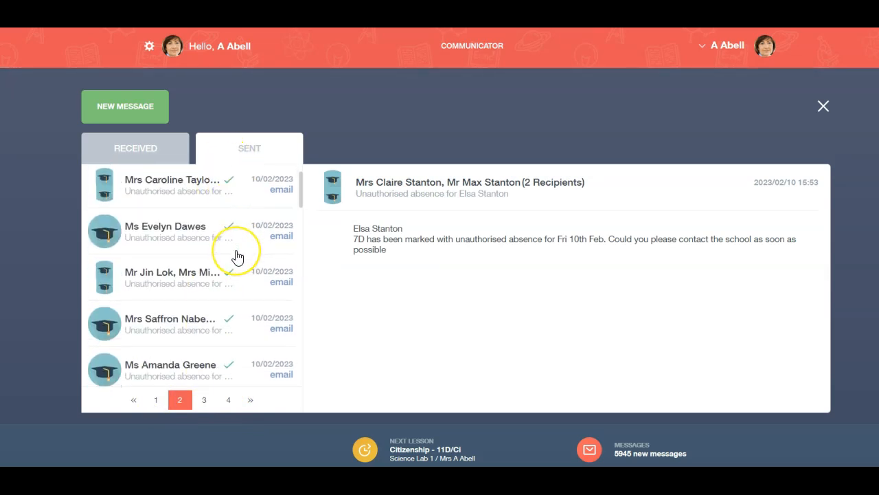
pyautogui.scroll(-3)
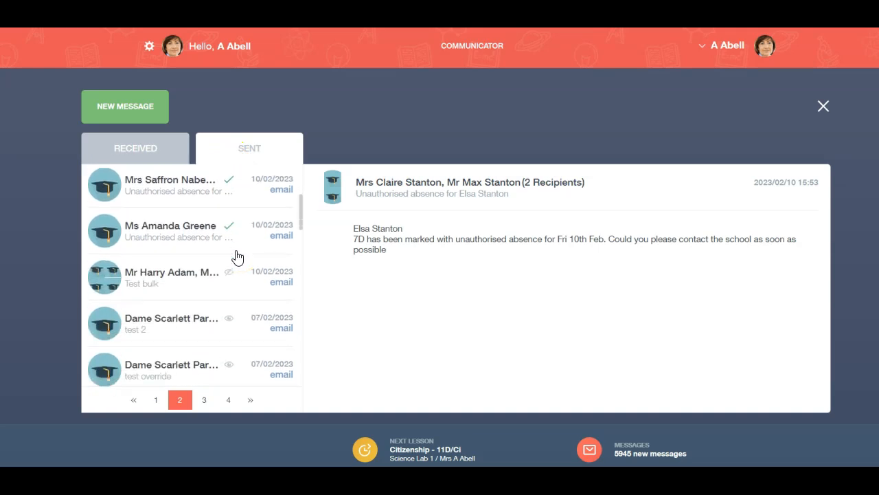
pyautogui.moveTo(245, 327)
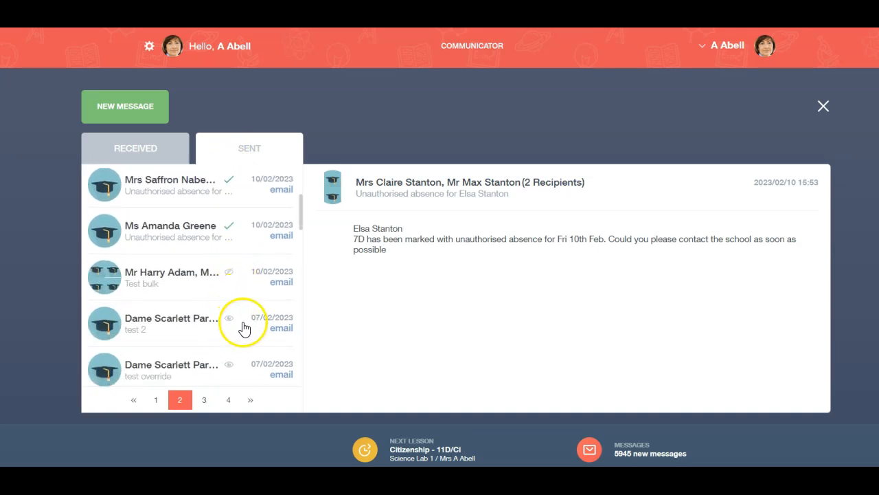
pyautogui.click(172, 323)
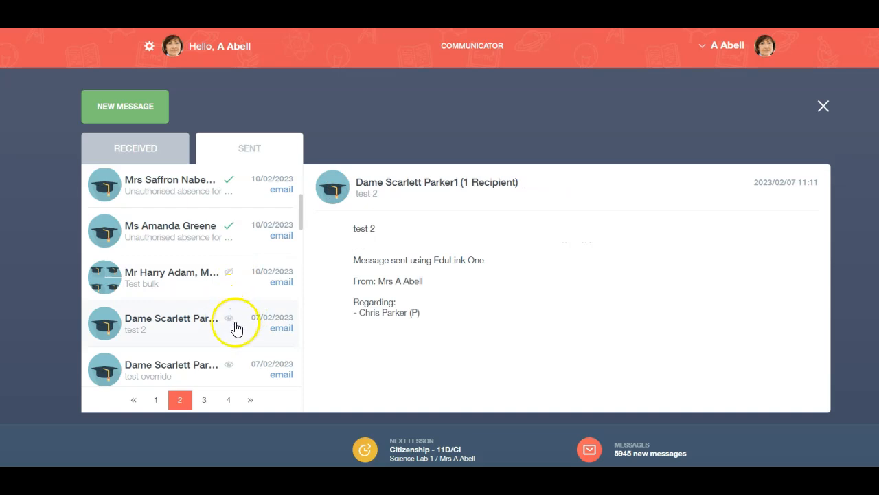
pyautogui.moveTo(227, 324)
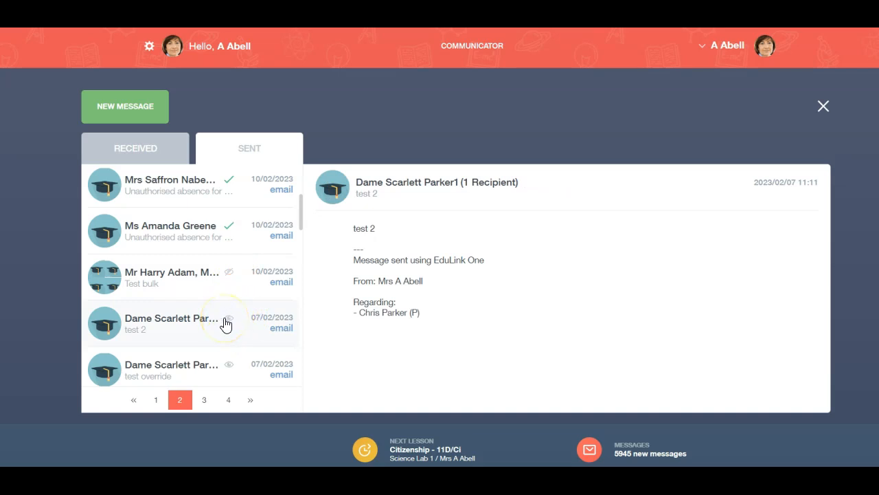
pyautogui.moveTo(231, 277)
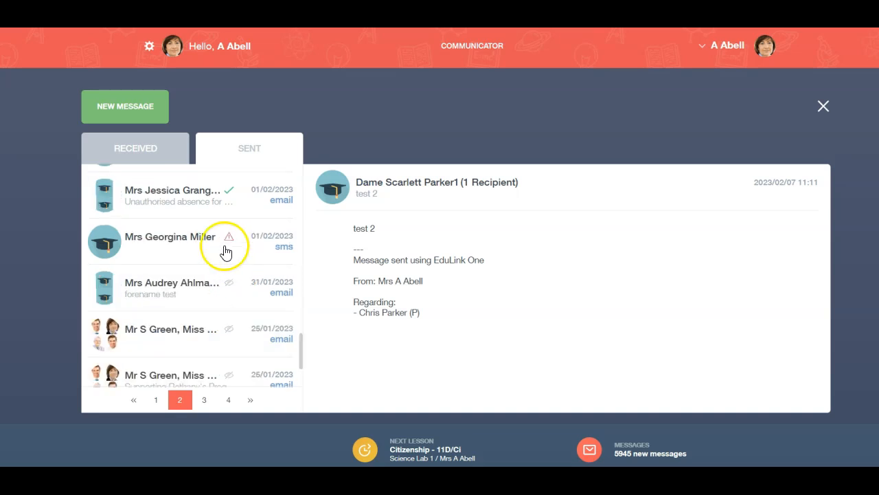
pyautogui.moveTo(230, 229)
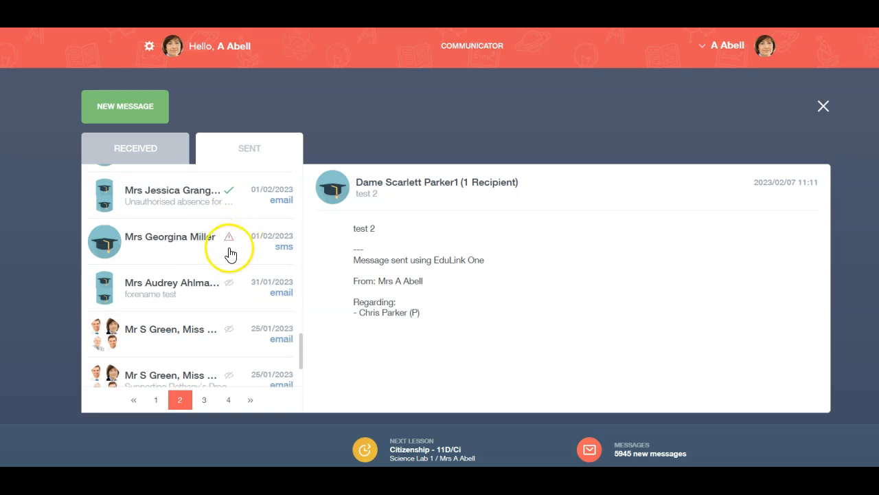
pyautogui.moveTo(240, 250)
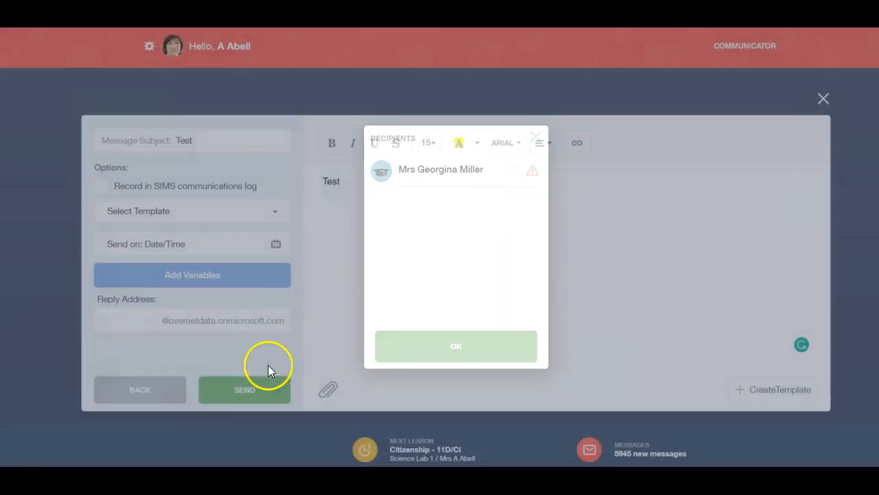
# Accept the recipients and confirm sending the 'Test' message to both
pyautogui.click(456, 345)
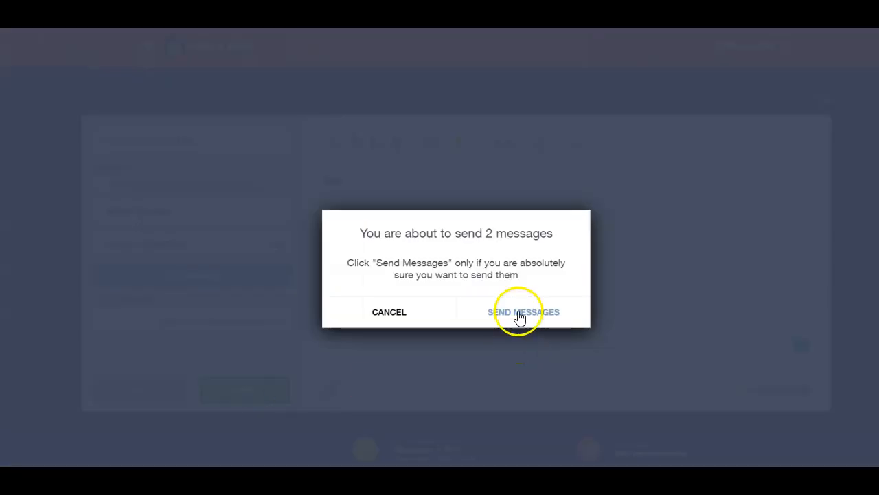
pyautogui.click(524, 312)
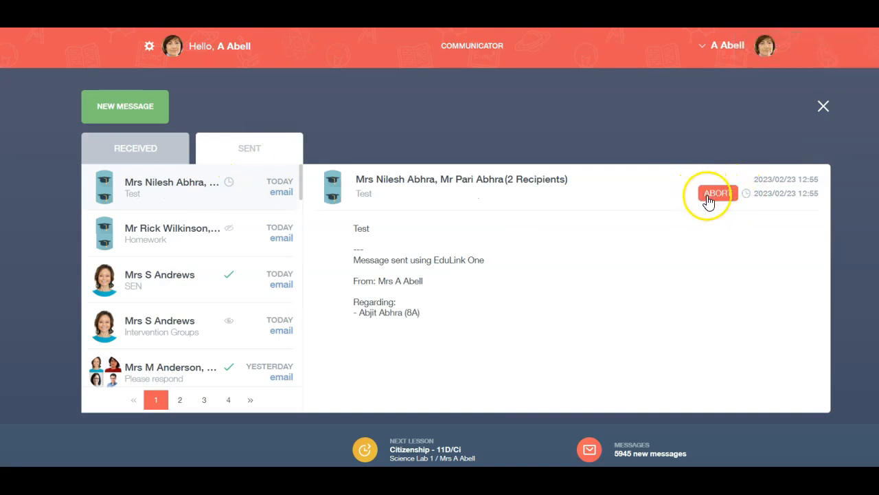
# Point out ABORT on the scheduled 'Test' message without aborting, then exit Communicator
pyautogui.click(717, 193)
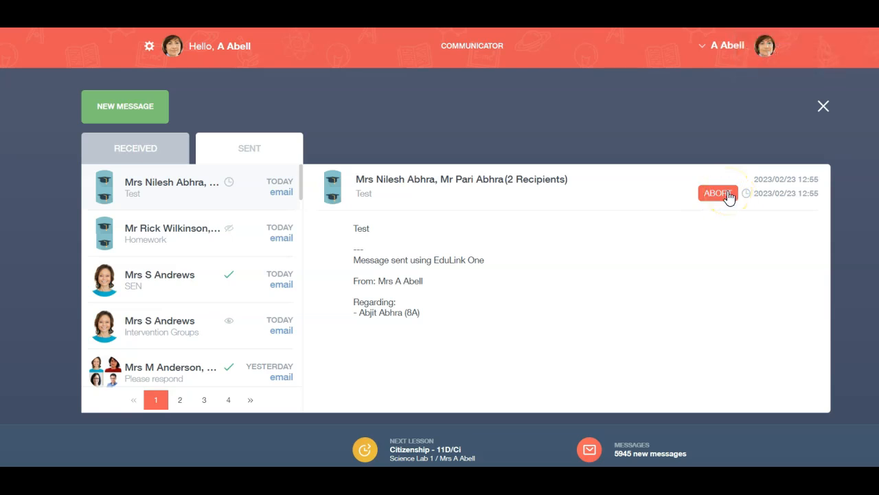
pyautogui.moveTo(790, 127)
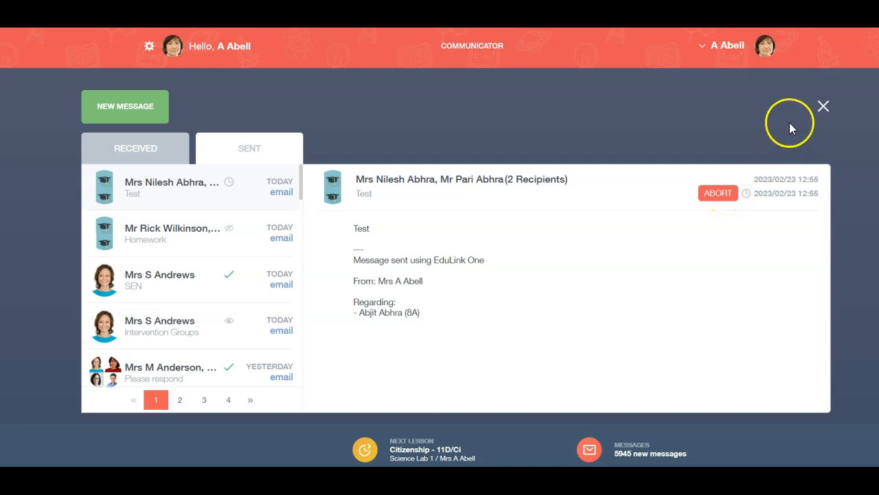
pyautogui.click(823, 106)
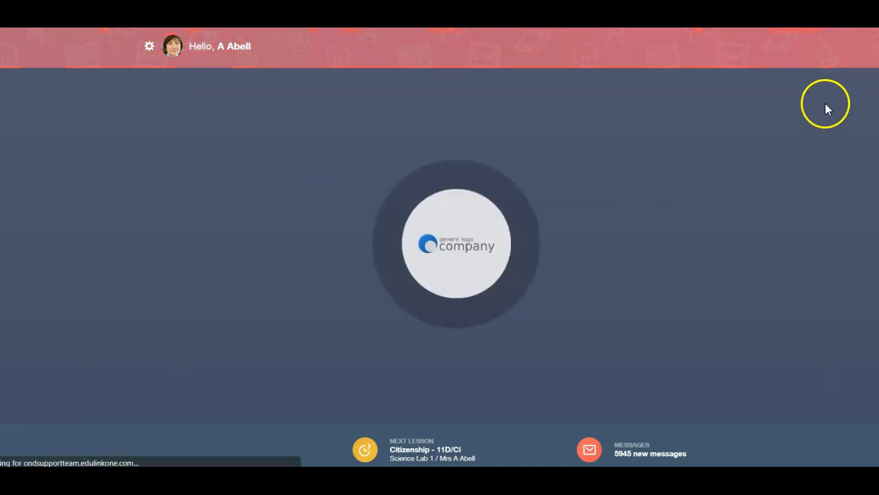